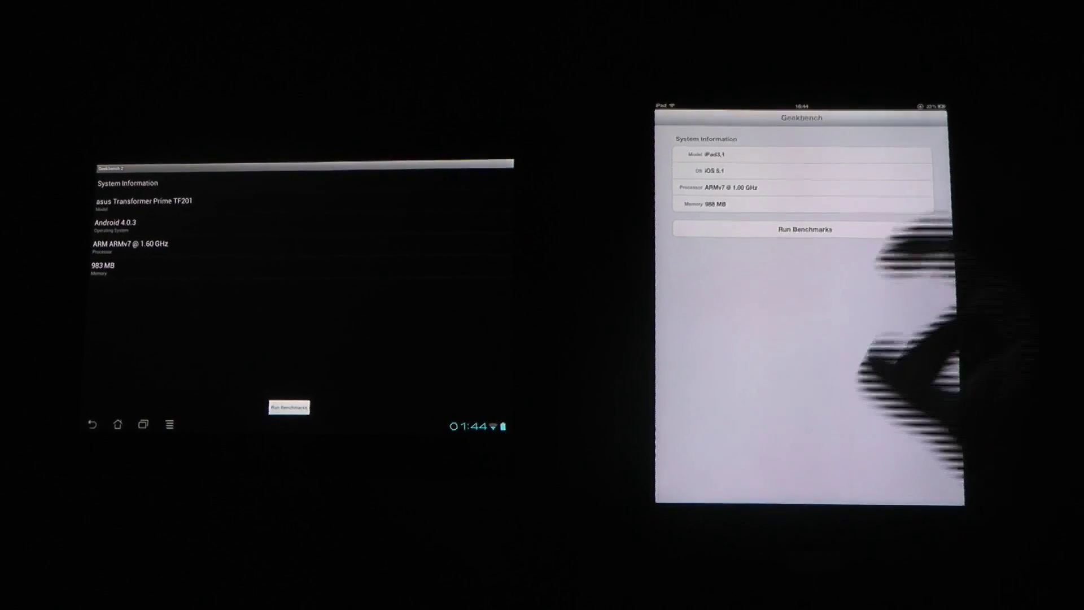
# Start the Geekbench benchmark run on the iPad via Run Benchmarks.
pyautogui.click(804, 229)
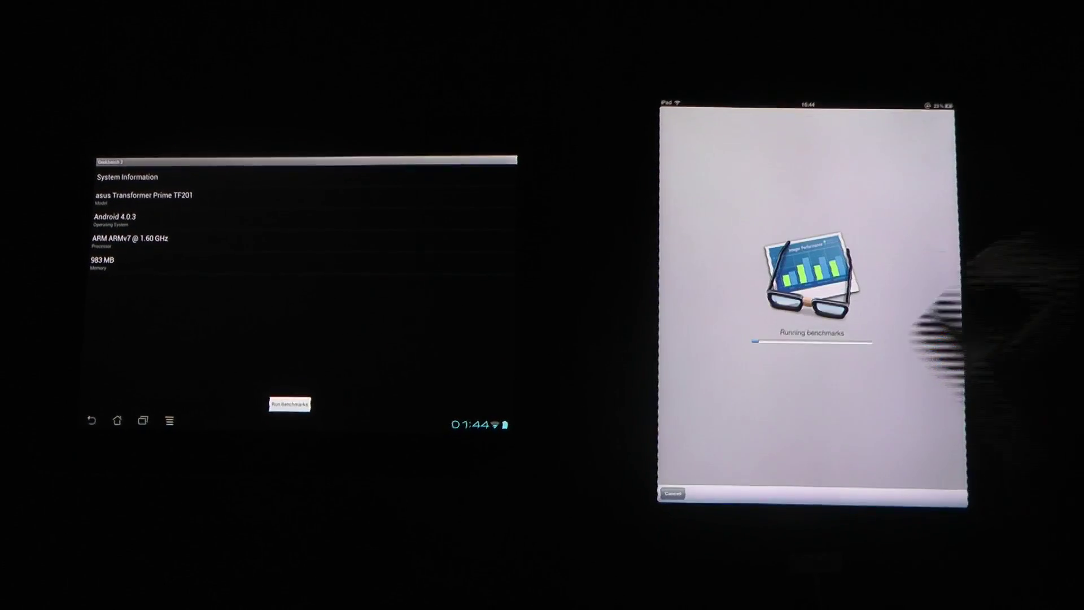